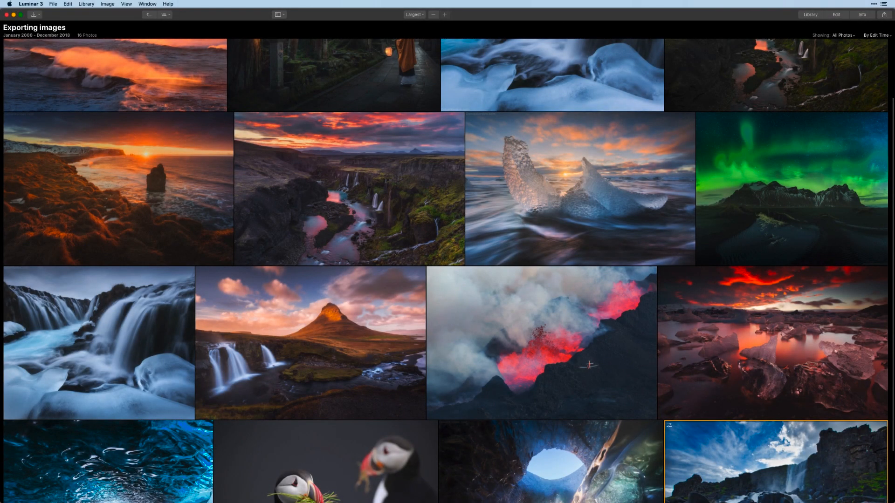
Show the Library sidebar with albums and folders, then check the File menu for Export.
{"action": "left_click", "coordinate": [810, 14]}
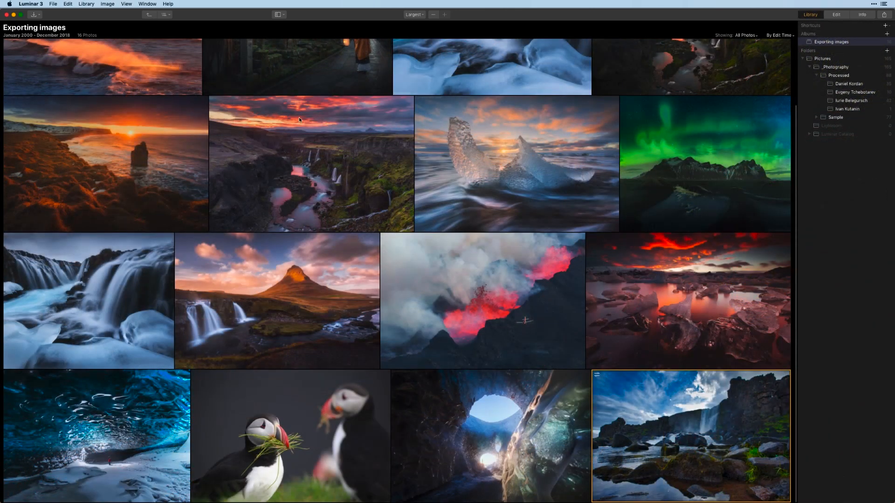
{"action": "left_click", "coordinate": [53, 4]}
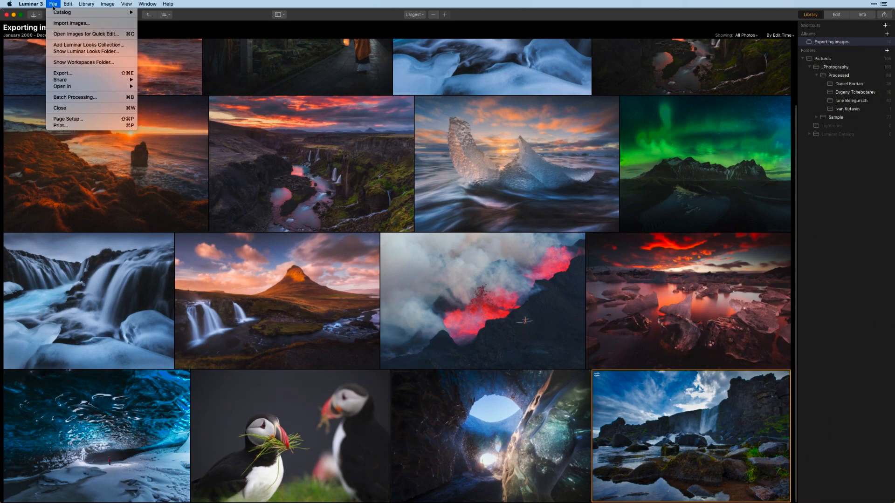
{"action": "mouse_move", "coordinate": [61, 73]}
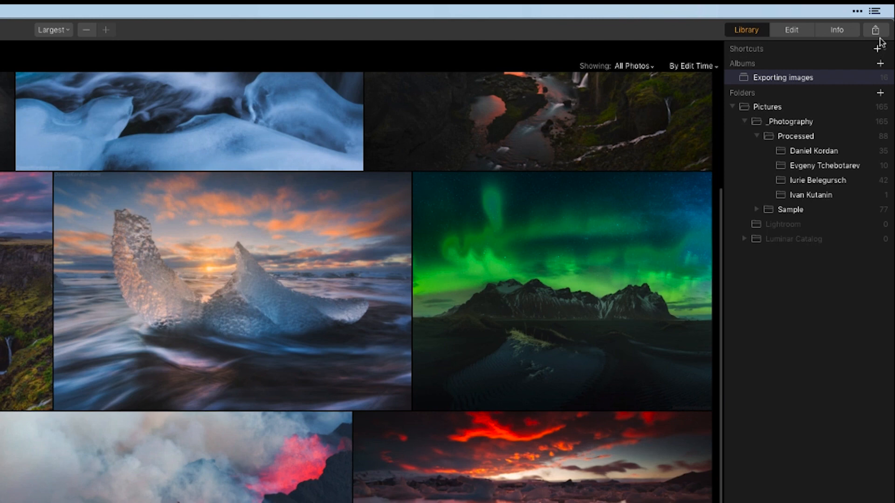
Check the Share options, then choose Export from the waterfall thumbnail's context menu.
{"action": "left_click", "coordinate": [876, 29]}
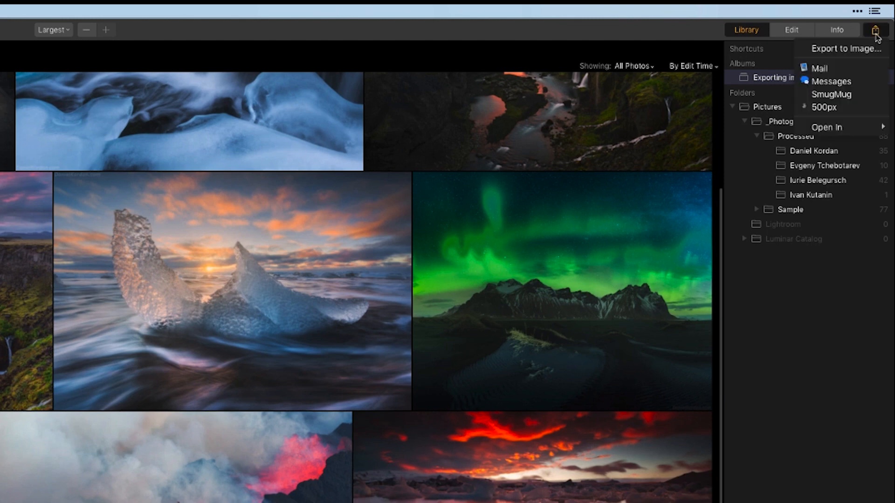
{"action": "mouse_move", "coordinate": [844, 48]}
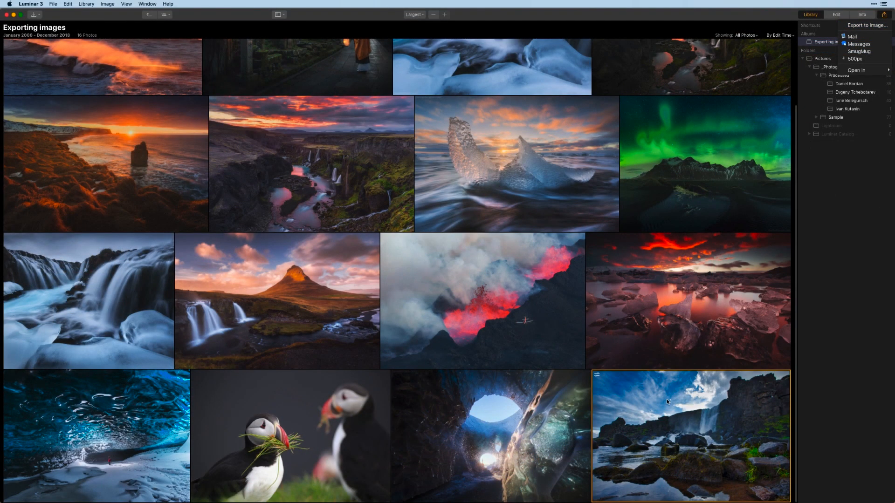
{"action": "right_click", "coordinate": [668, 399]}
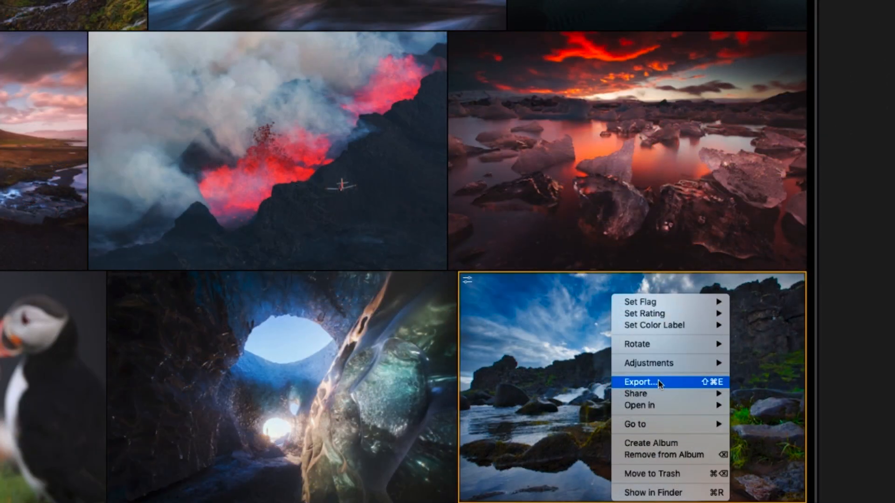
{"action": "left_click", "coordinate": [639, 381]}
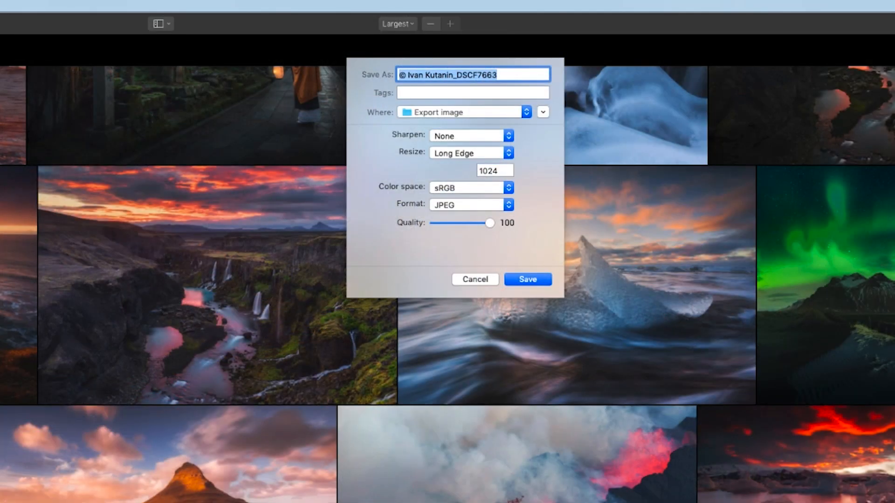
{"action": "mouse_move", "coordinate": [368, 82]}
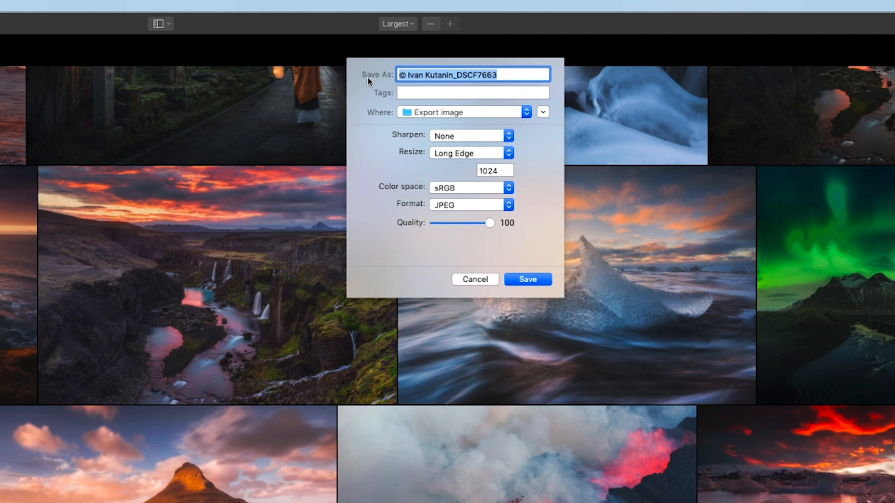
{"action": "left_click", "coordinate": [472, 92]}
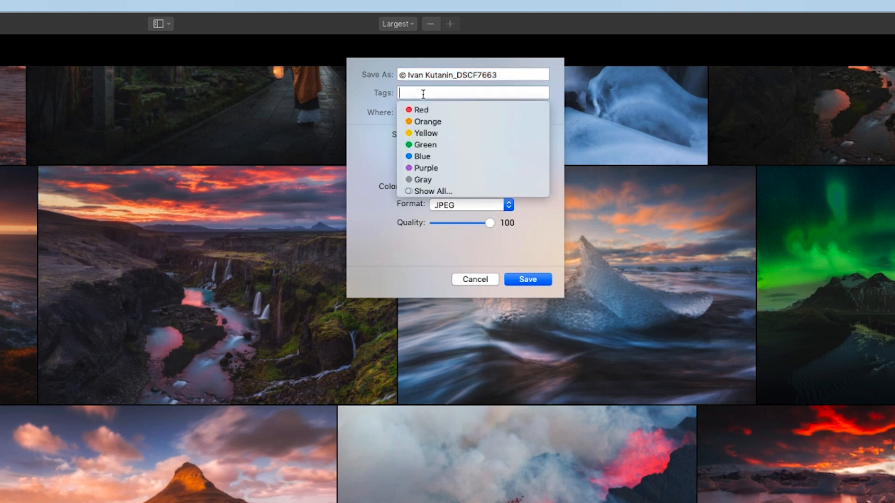
{"action": "left_click", "coordinate": [376, 113]}
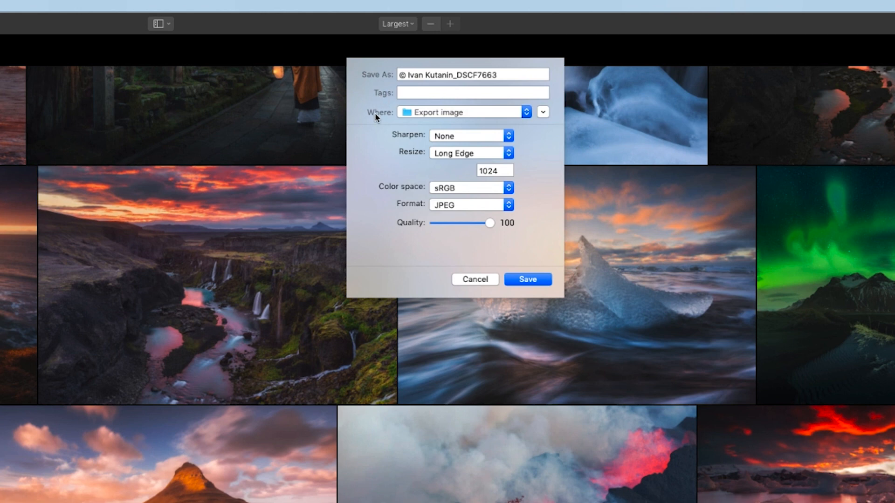
{"action": "left_click", "coordinate": [470, 136]}
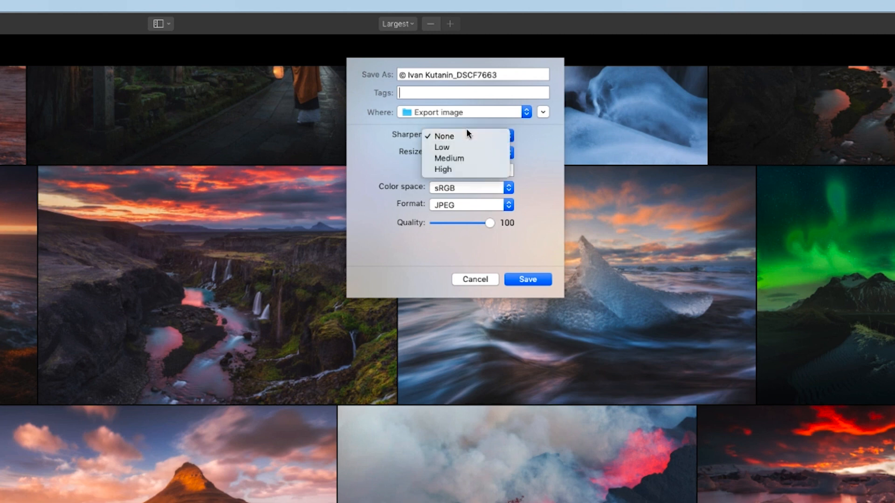
{"action": "left_click", "coordinate": [444, 136]}
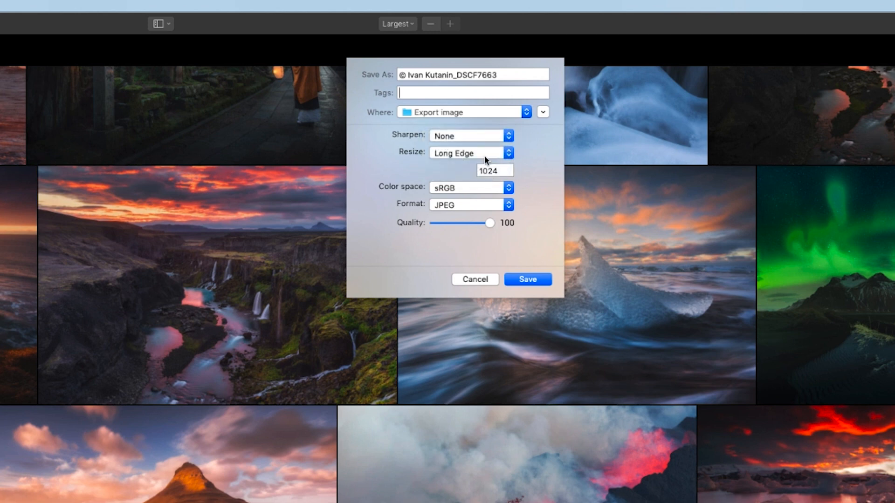
{"action": "left_click", "coordinate": [470, 152]}
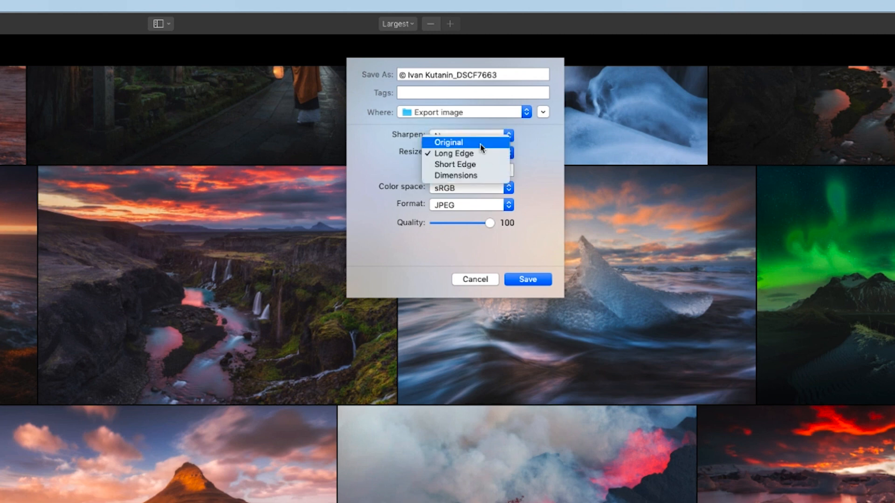
{"action": "mouse_move", "coordinate": [480, 154]}
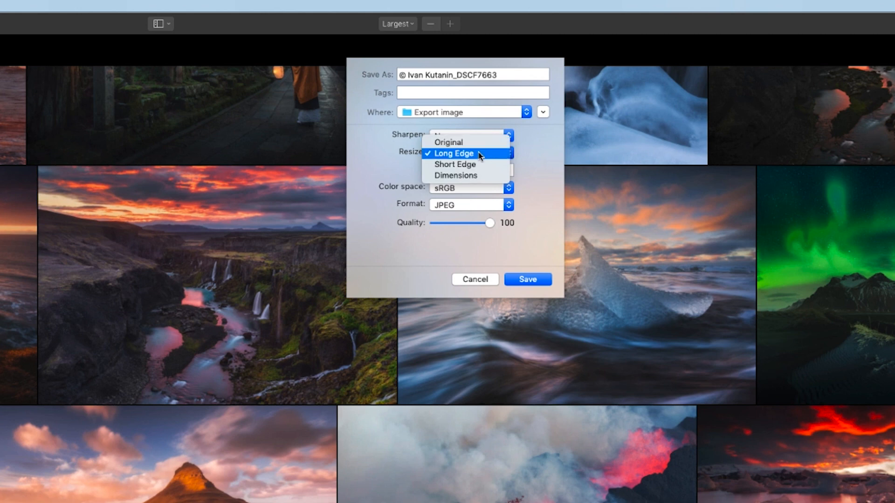
{"action": "mouse_move", "coordinate": [557, 162]}
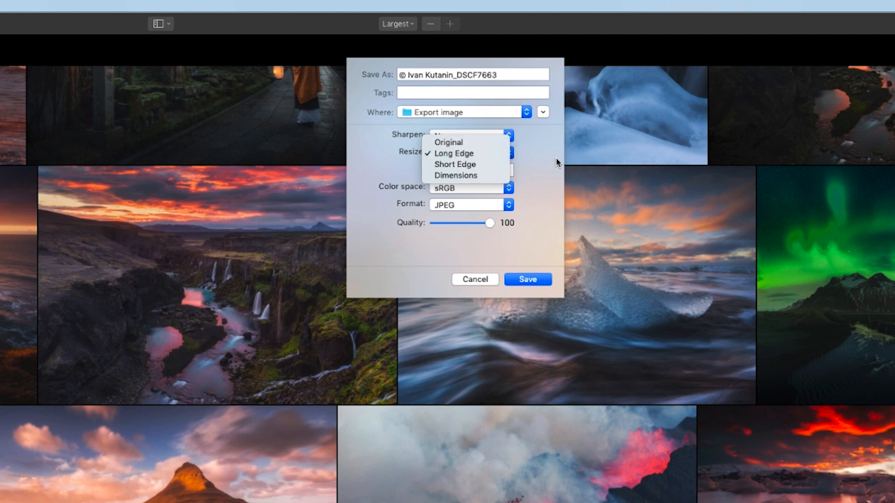
{"action": "left_click", "coordinate": [453, 153]}
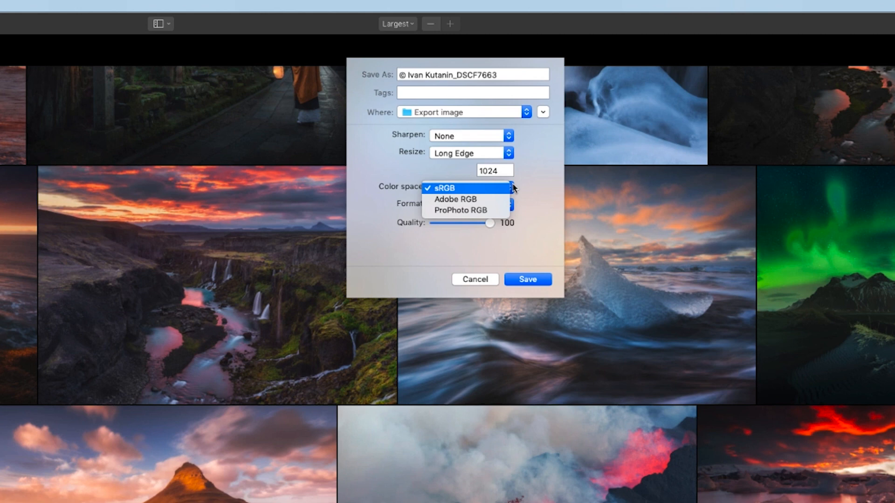
{"action": "mouse_move", "coordinate": [497, 193]}
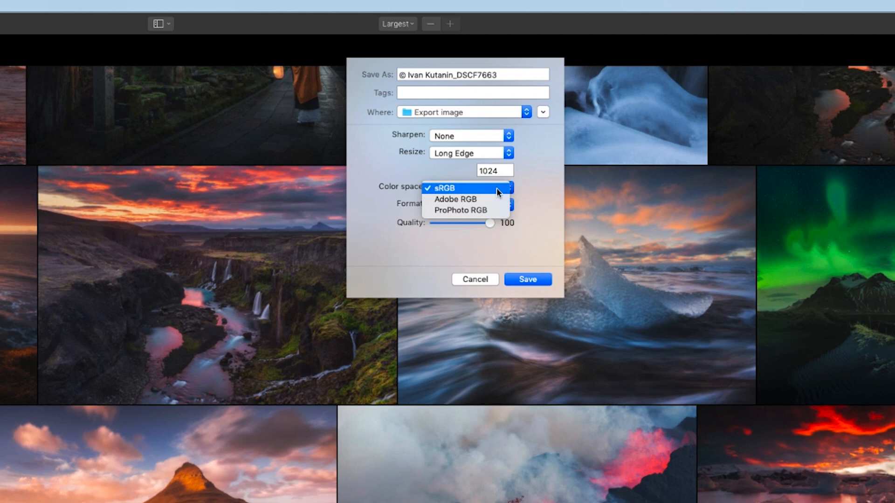
{"action": "mouse_move", "coordinate": [462, 199]}
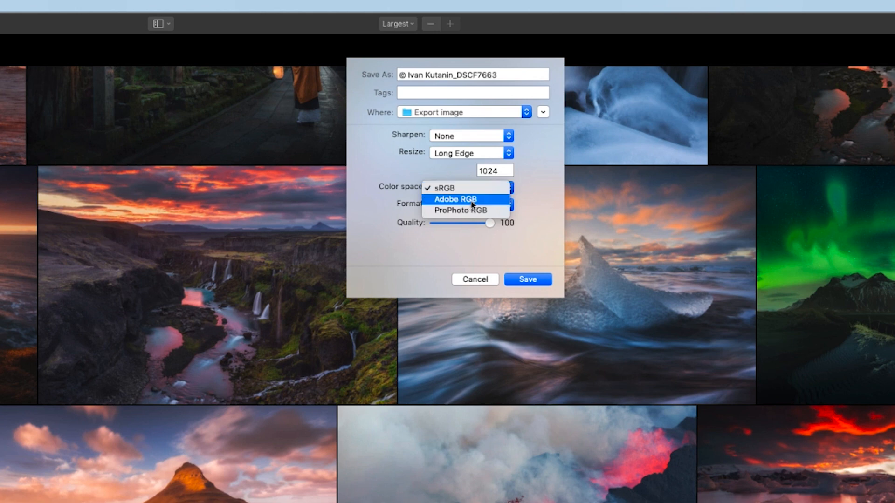
{"action": "mouse_move", "coordinate": [468, 210]}
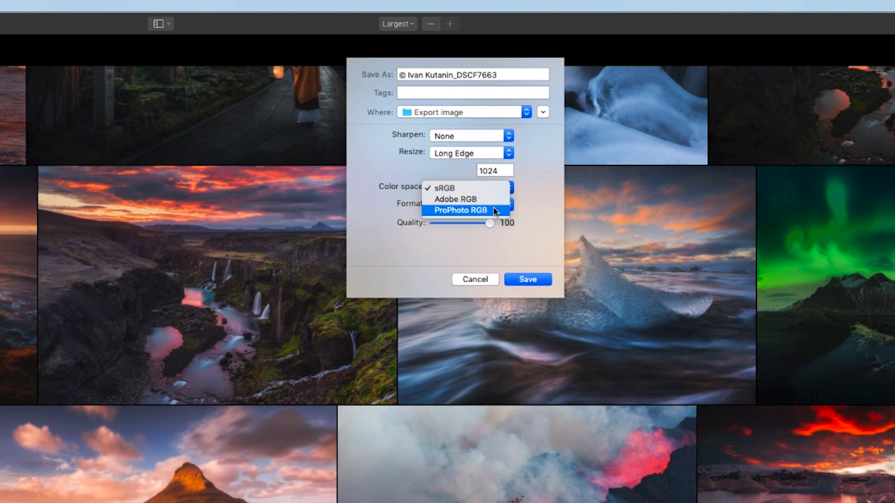
{"action": "left_click", "coordinate": [470, 204]}
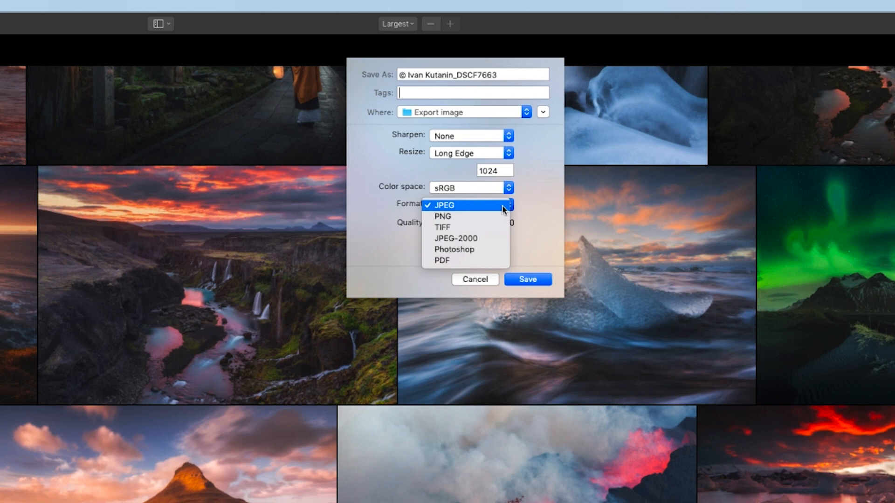
{"action": "mouse_move", "coordinate": [442, 216]}
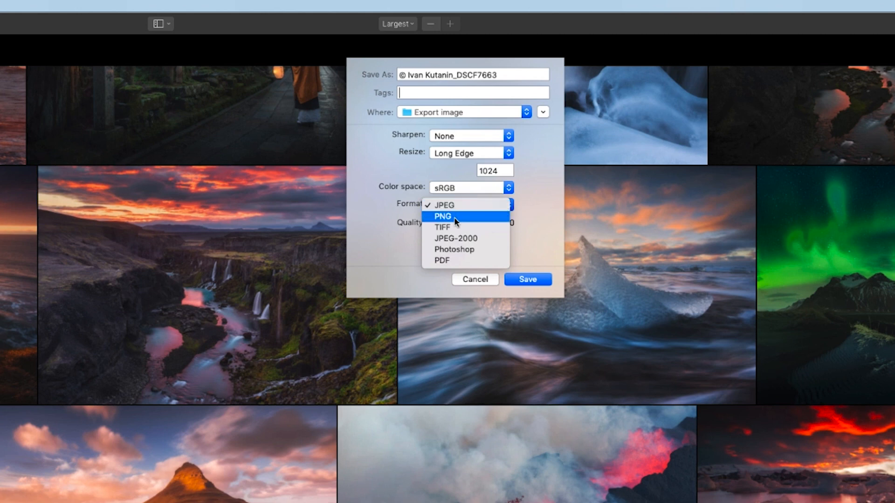
{"action": "mouse_move", "coordinate": [457, 227]}
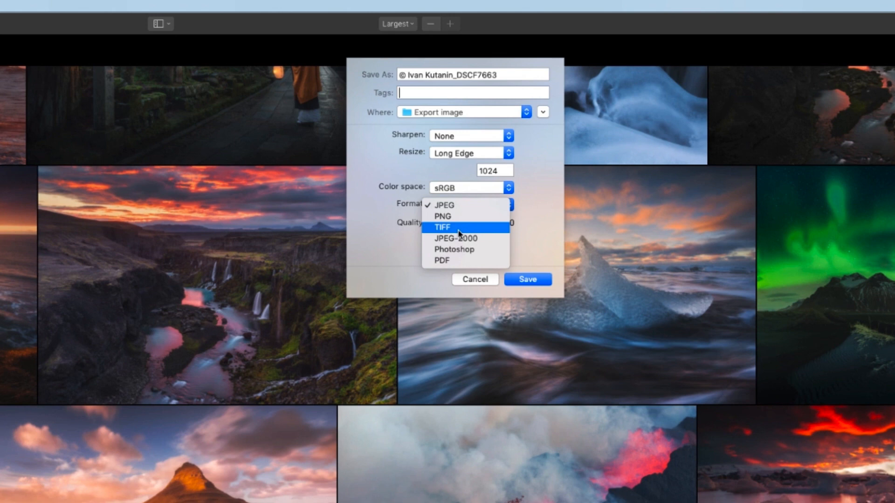
Keep JPEG format at quality 100 and save the exported waterfall photo.
{"action": "left_click", "coordinate": [444, 205]}
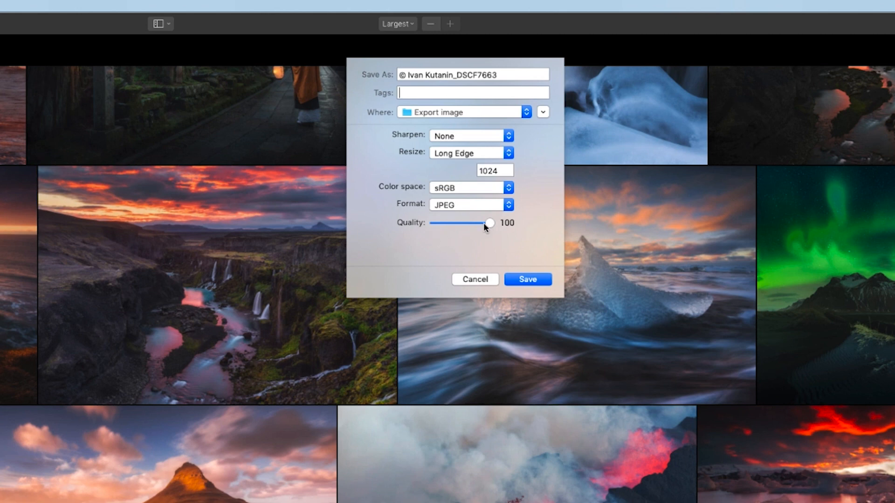
{"action": "mouse_move", "coordinate": [524, 278]}
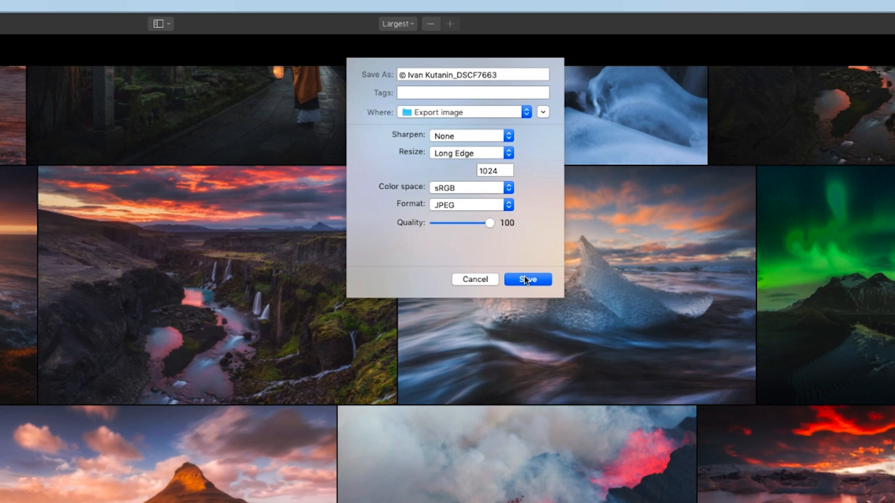
{"action": "left_click", "coordinate": [527, 279]}
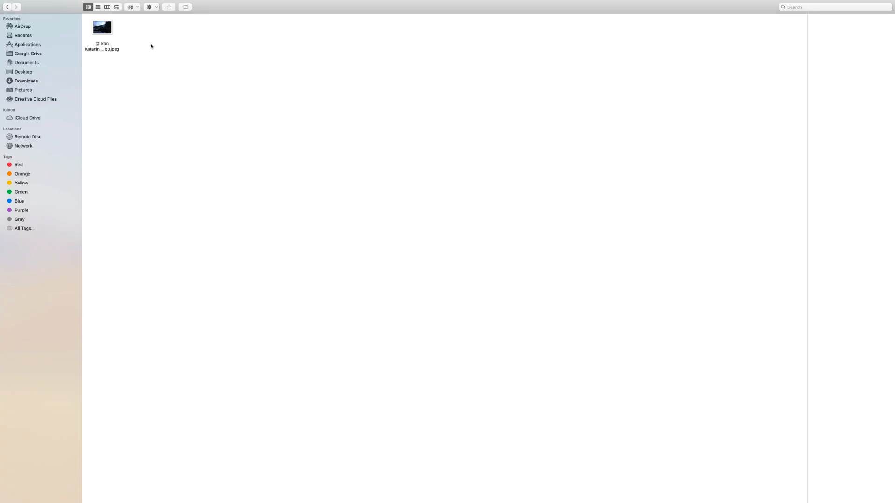